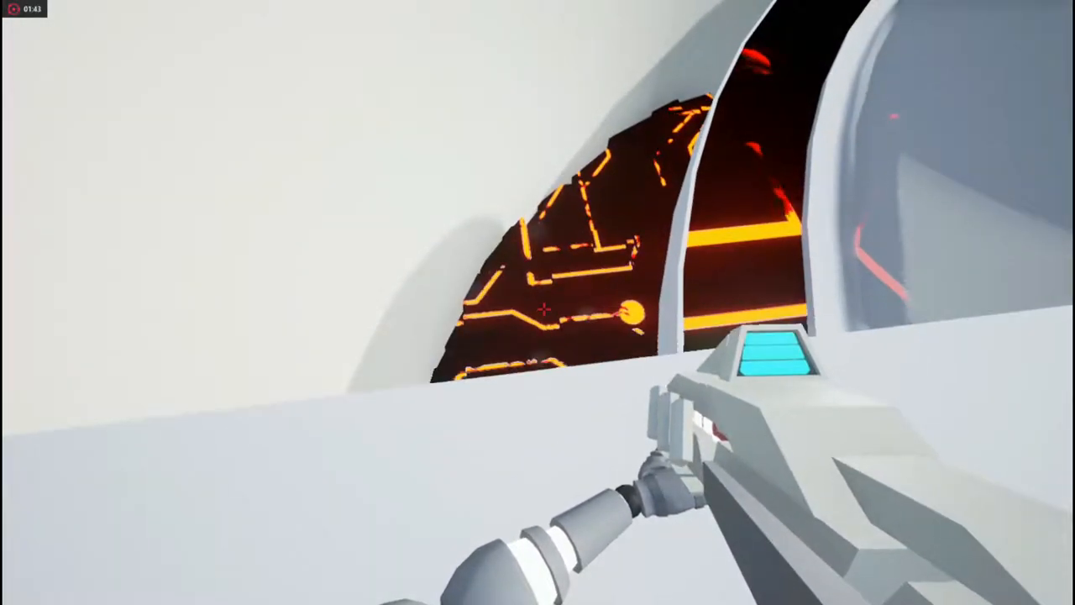
pyautogui.moveTo(537, 302)
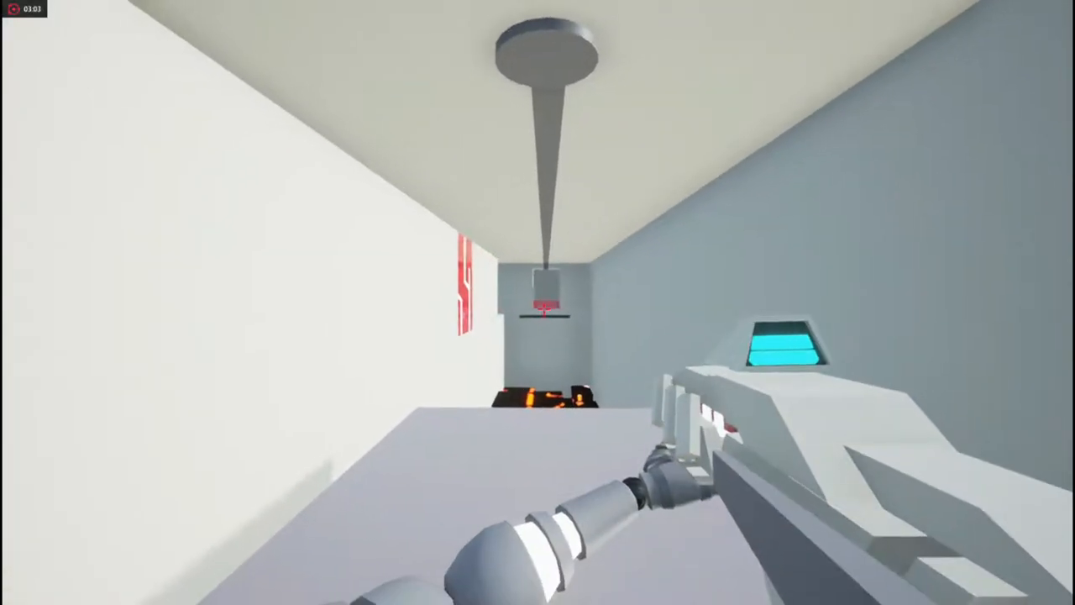
pyautogui.moveTo(537, 303)
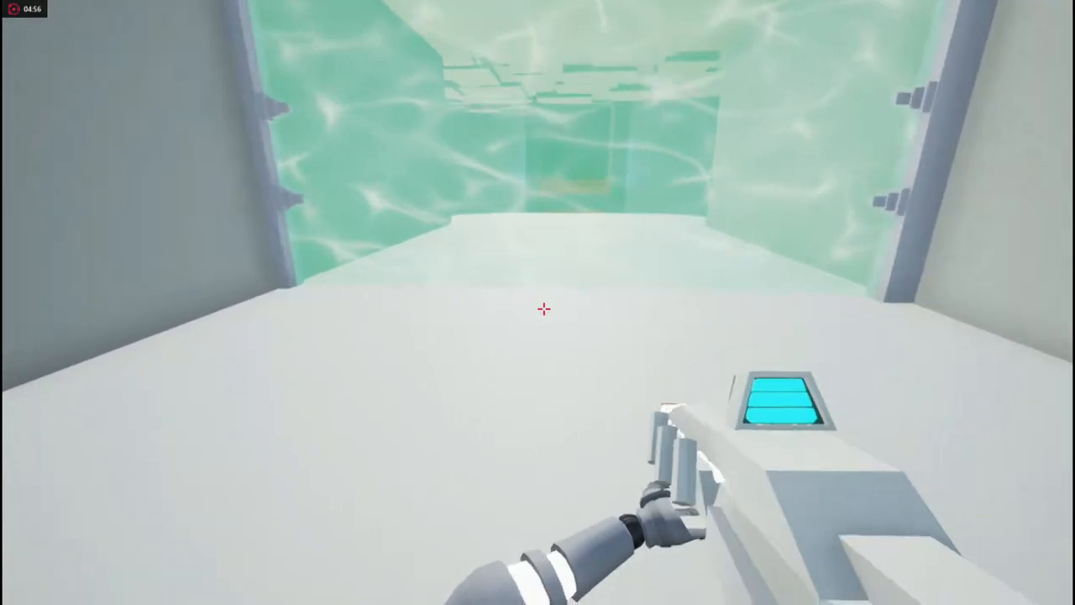
pyautogui.moveTo(538, 302)
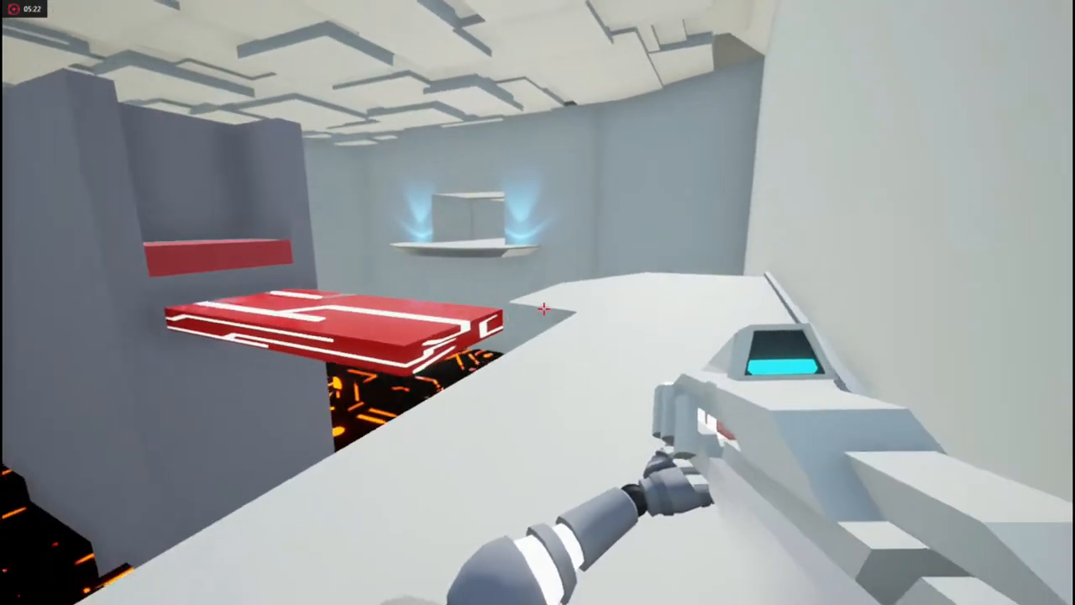
pyautogui.moveTo(538, 303)
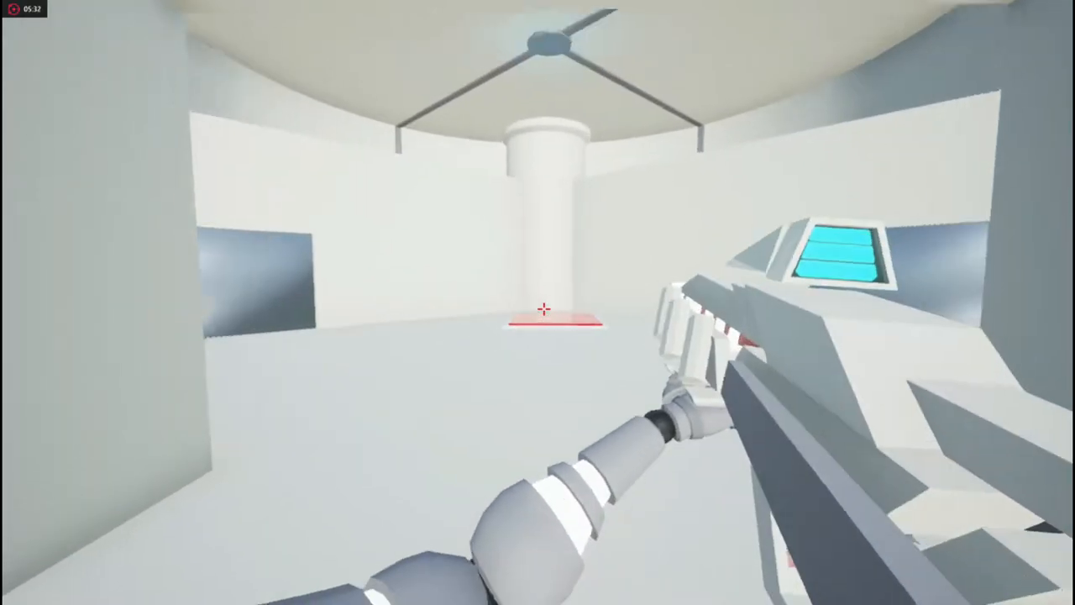
pyautogui.moveTo(537, 302)
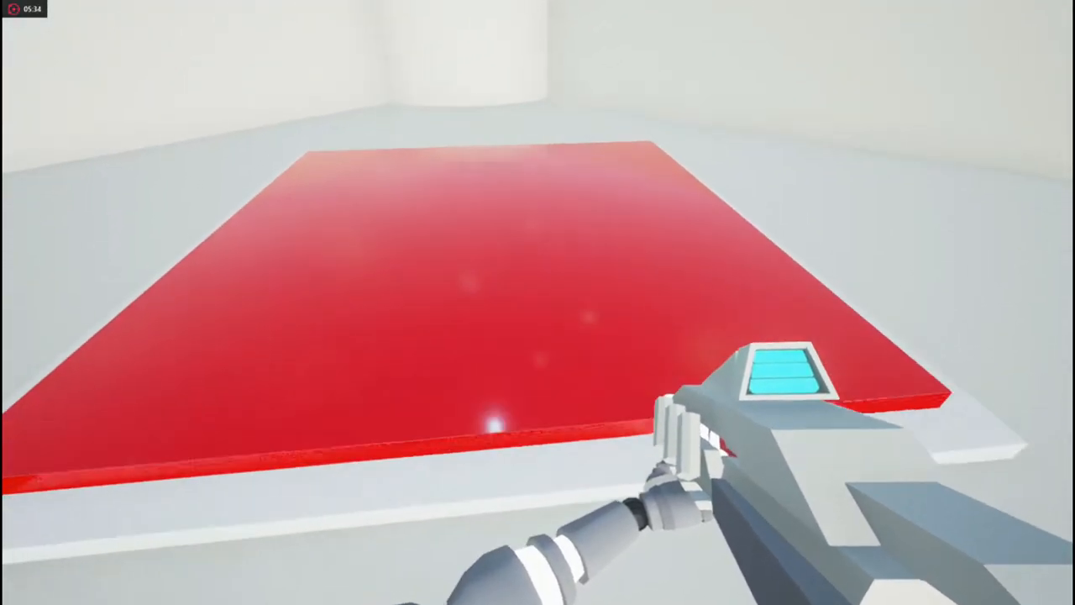